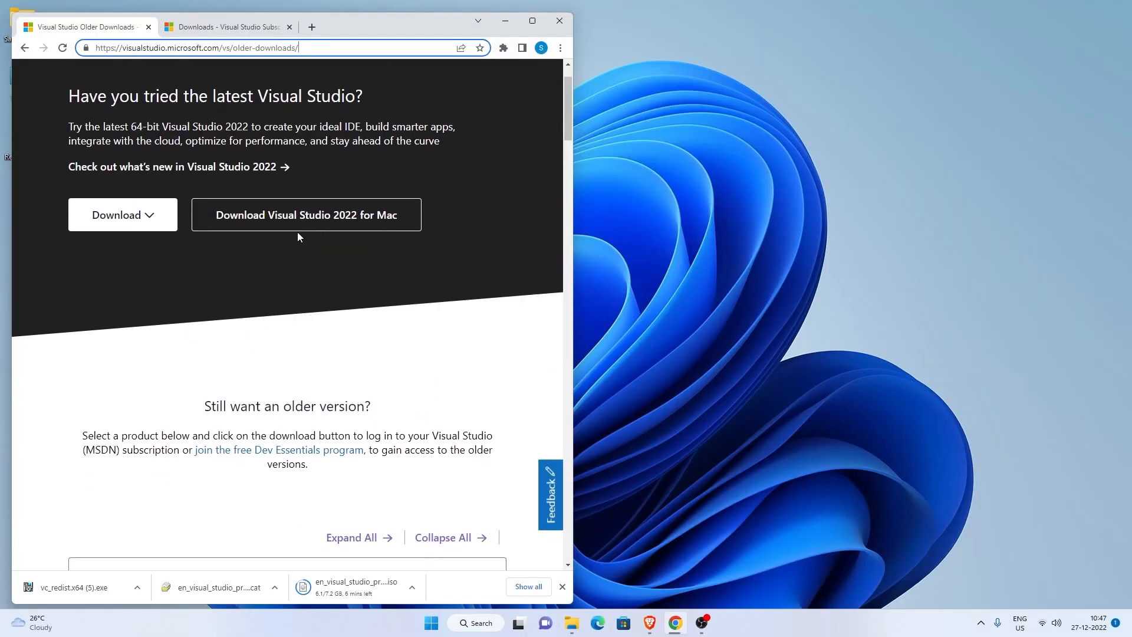
Start downloading the [Trial] Visual Studio Professional 2015 with Update 3 image from the 2015 older downloads.
{"action": "left_click", "coordinate": [118, 338]}
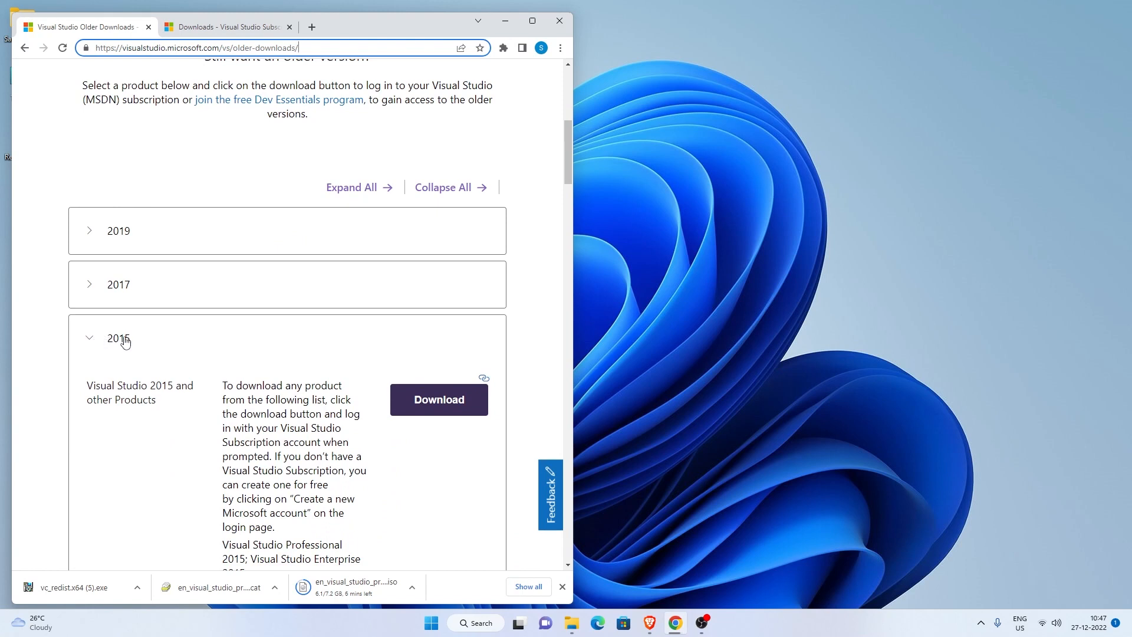
{"action": "mouse_move", "coordinate": [431, 429]}
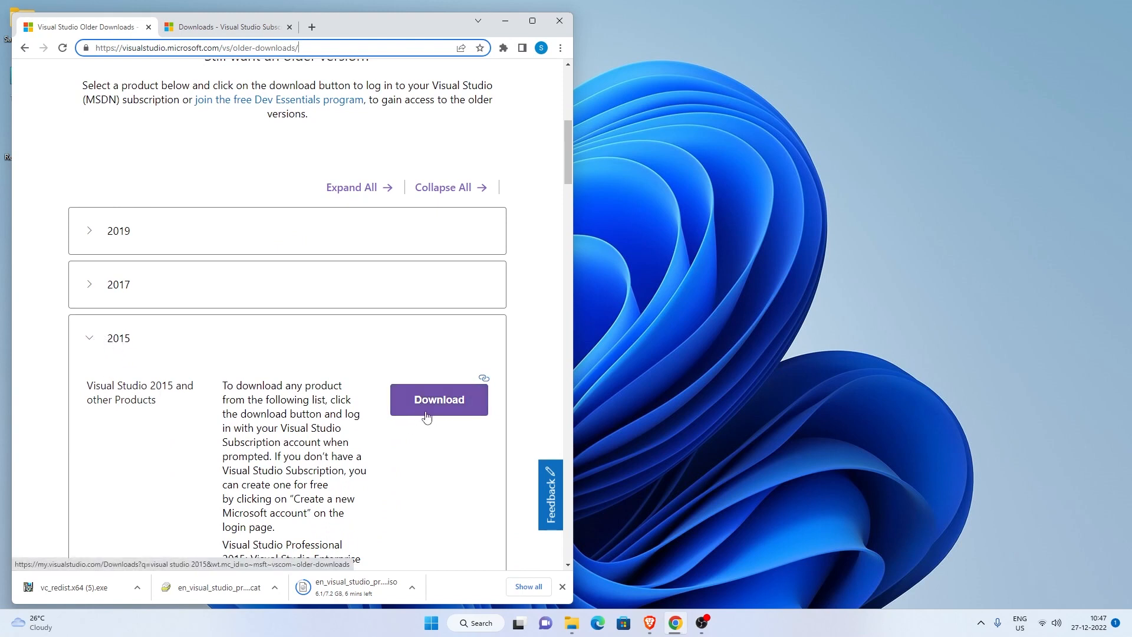
{"action": "left_click", "coordinate": [439, 399]}
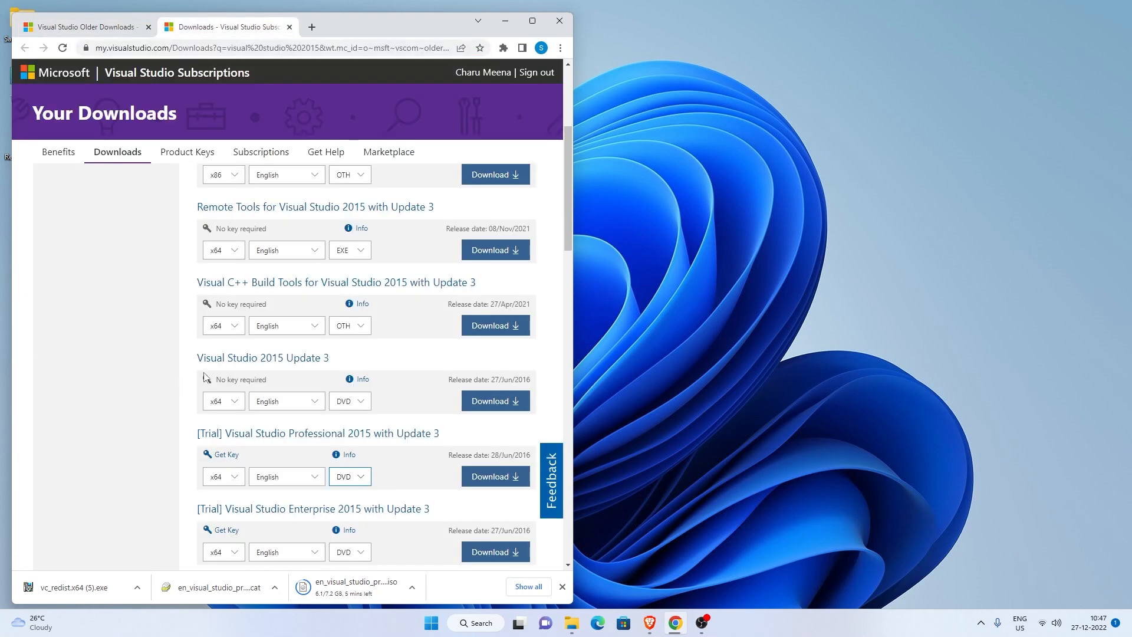
{"action": "scroll", "scroll_direction": "down", "scroll_amount": 3}
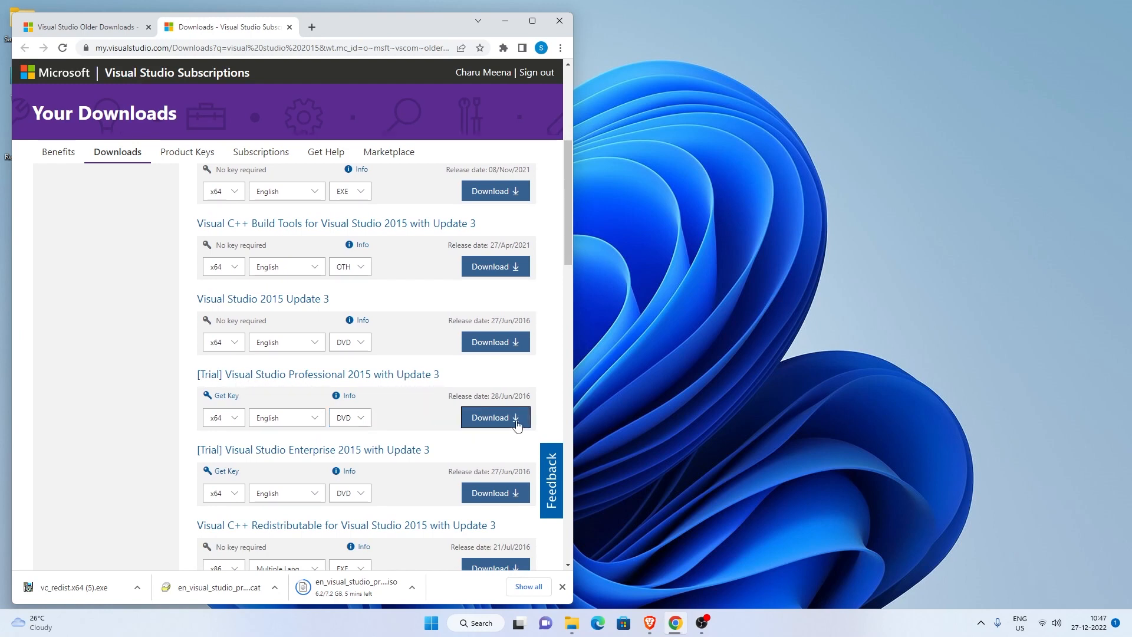
{"action": "left_click", "coordinate": [496, 418]}
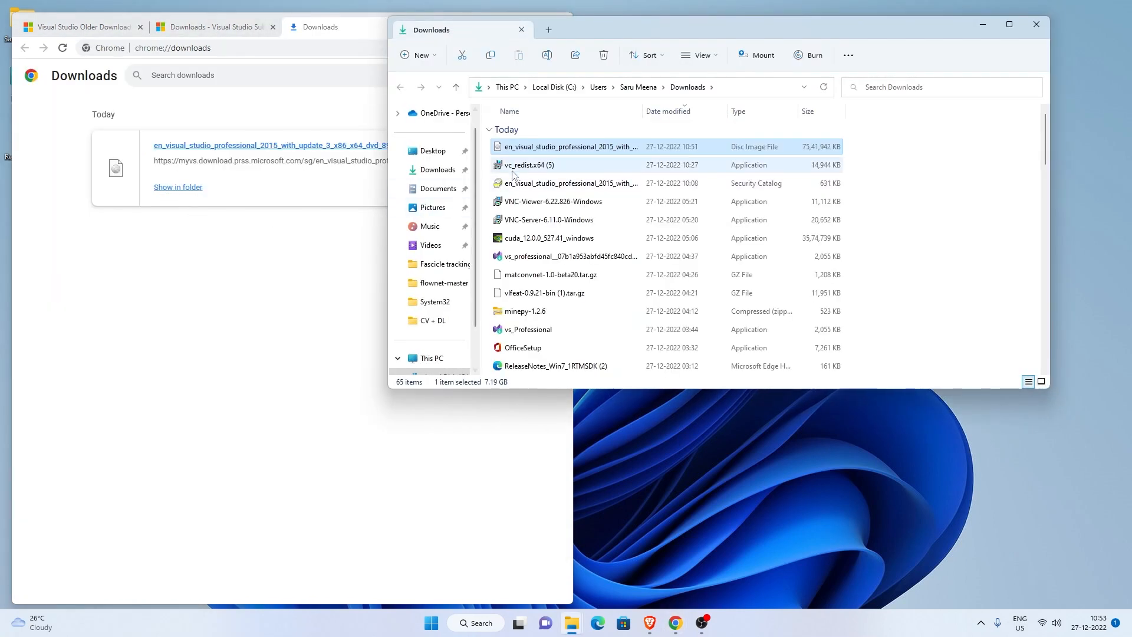
{"action": "mouse_move", "coordinate": [545, 150]}
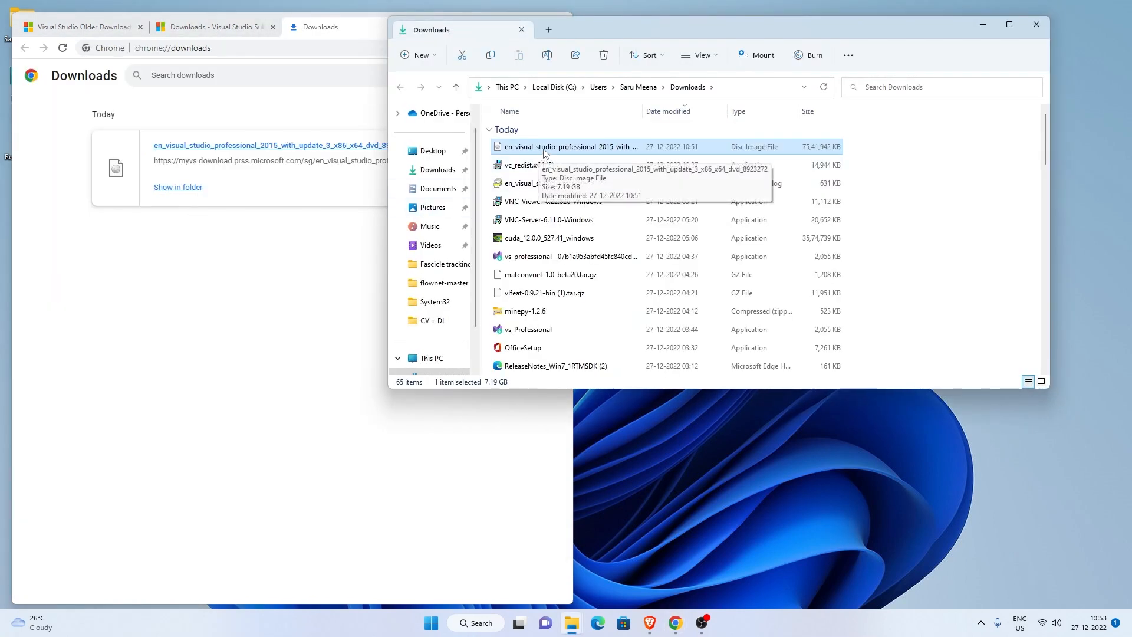
Mount the downloaded Visual Studio 2015 .iso and launch vs_professional from the DVD drive.
{"action": "double_click", "coordinate": [570, 147]}
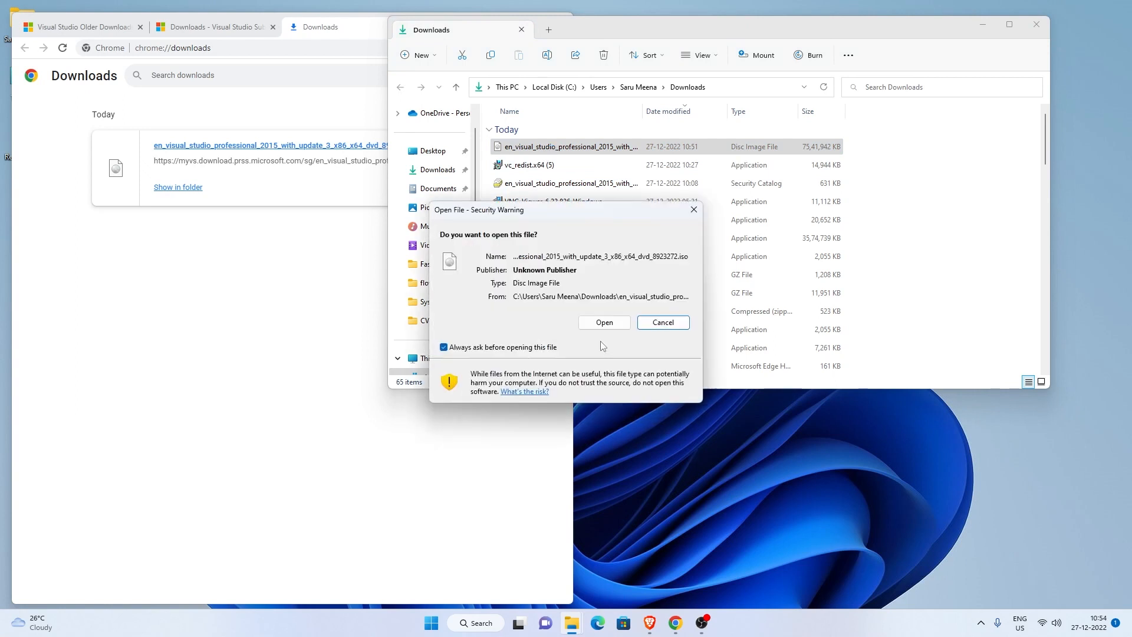
{"action": "left_click", "coordinate": [604, 322]}
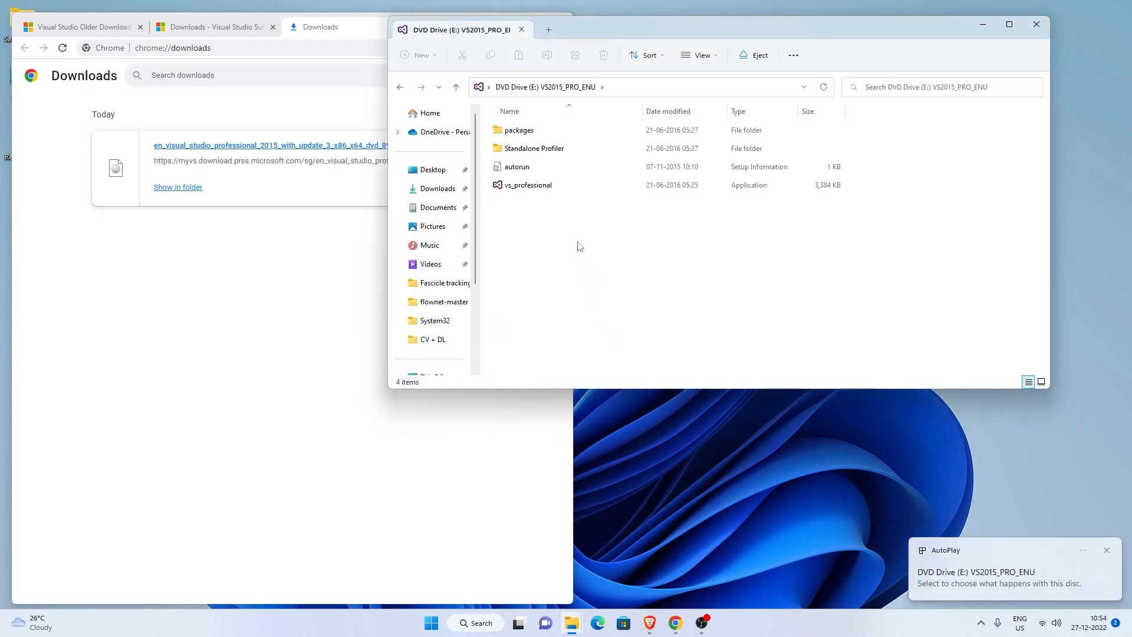
{"action": "left_click", "coordinate": [529, 185]}
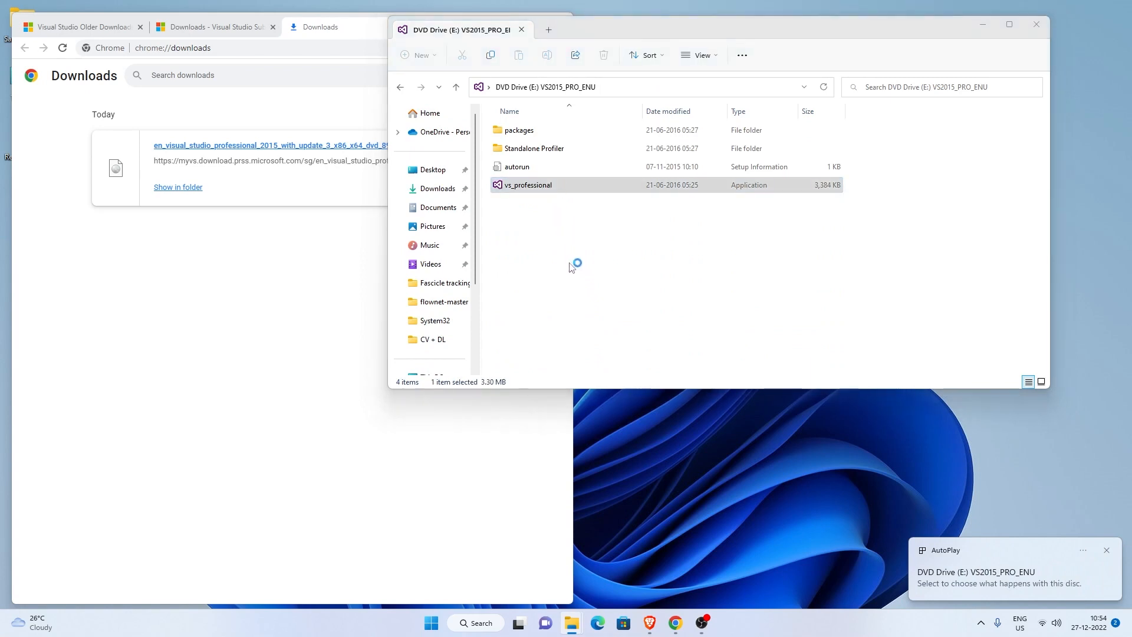
{"action": "double_click", "coordinate": [527, 185]}
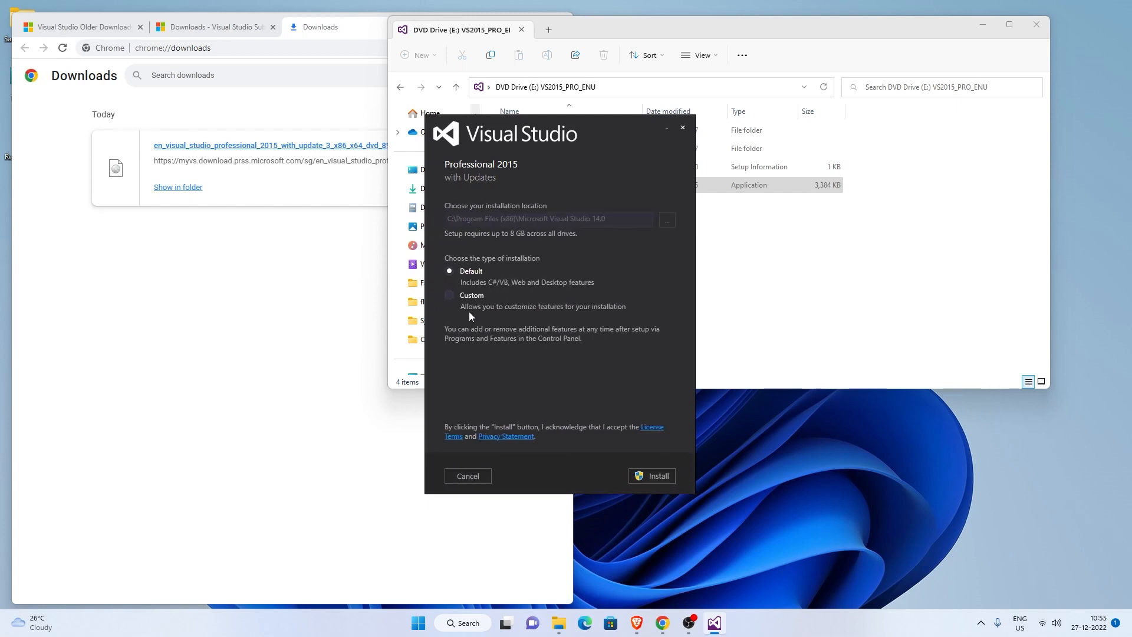
Choose a Custom install, add Visual C++ under Programming Languages, and begin the installation.
{"action": "left_click", "coordinate": [448, 295]}
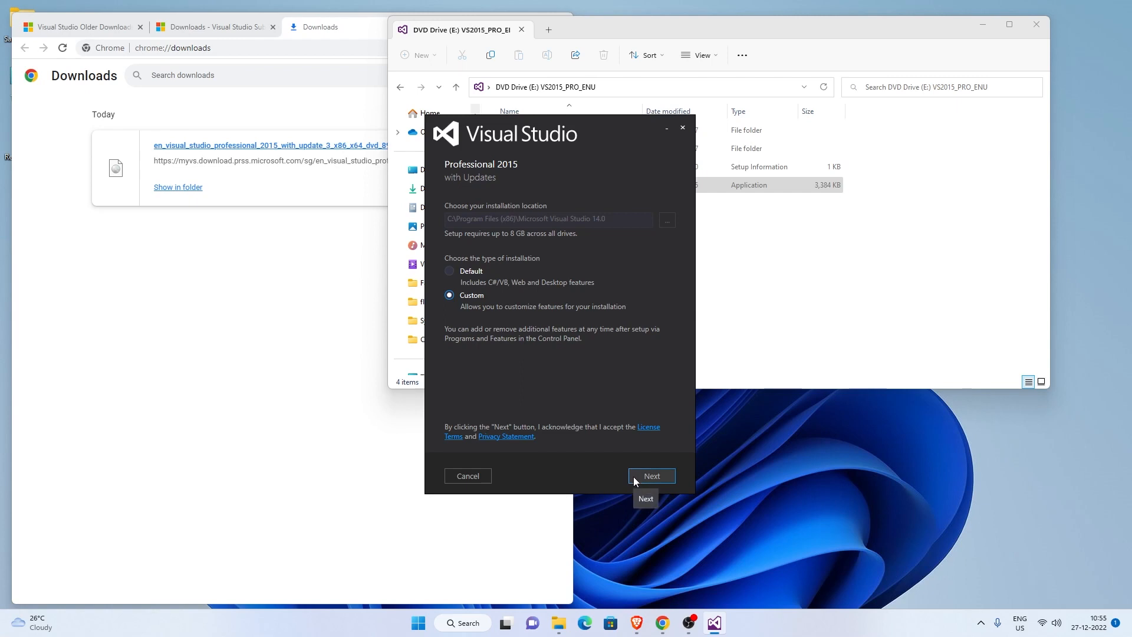
{"action": "left_click", "coordinate": [651, 475]}
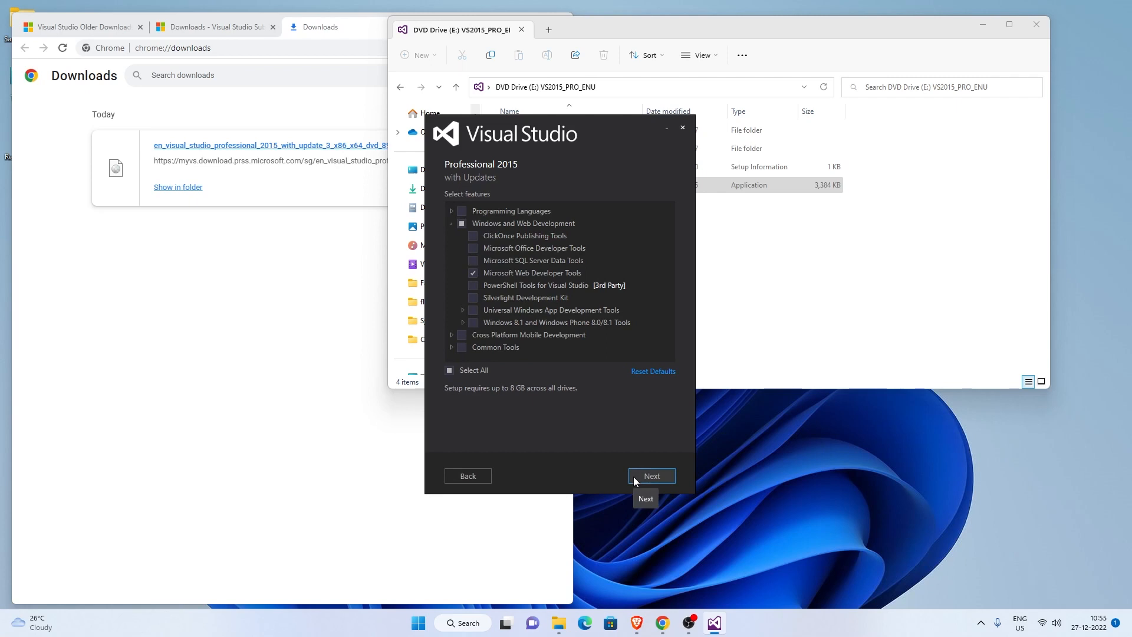
{"action": "mouse_move", "coordinate": [453, 236]}
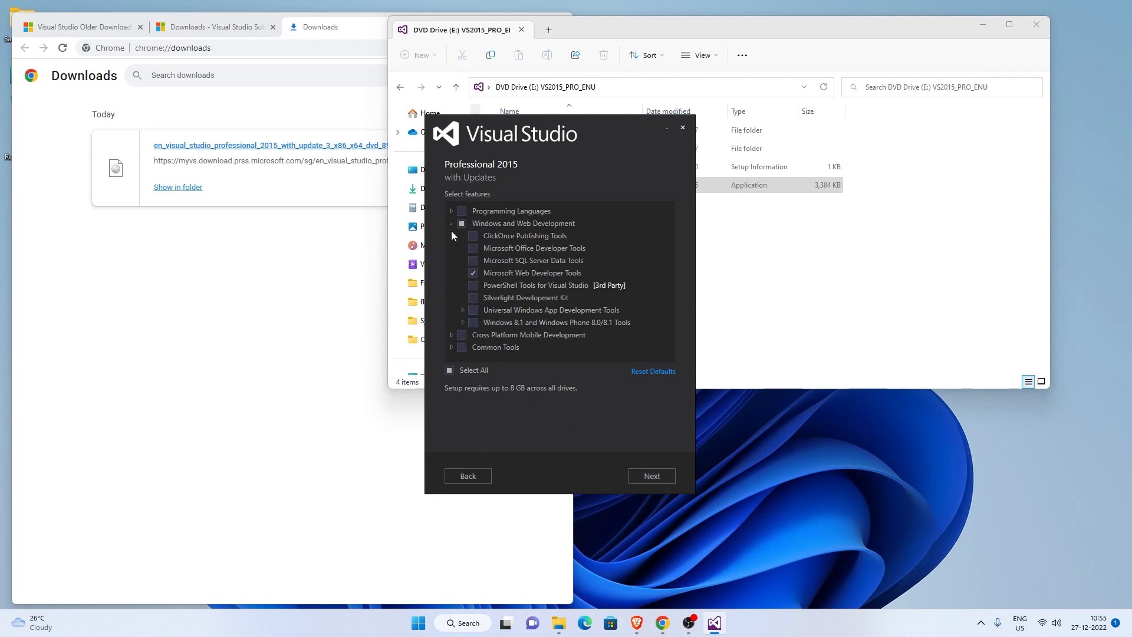
{"action": "left_click", "coordinate": [450, 212]}
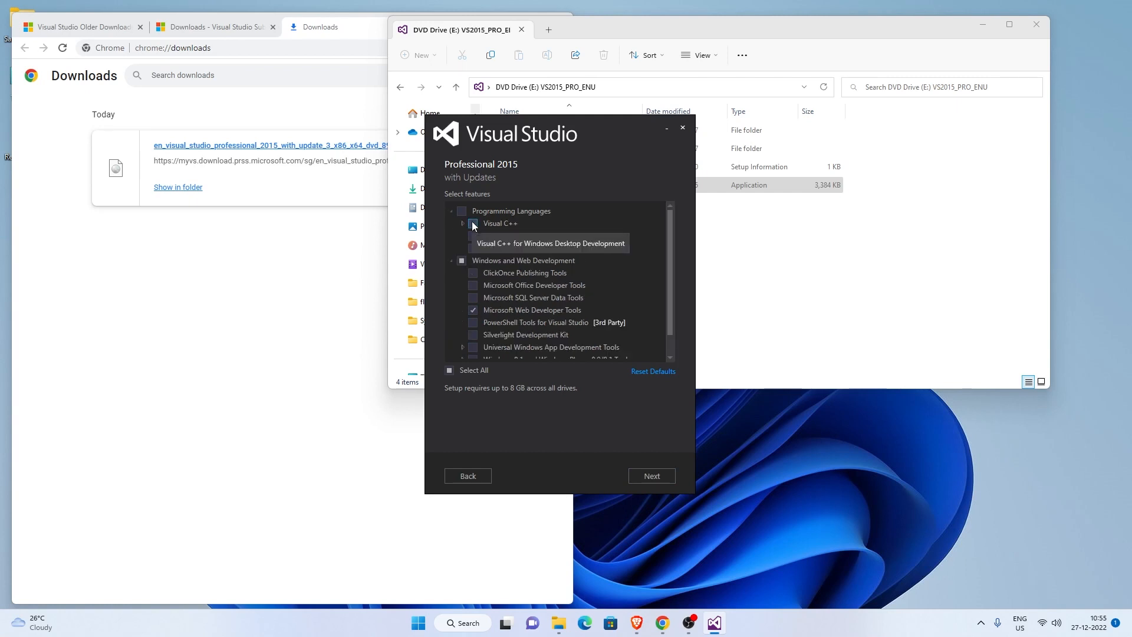
{"action": "left_click", "coordinate": [473, 223]}
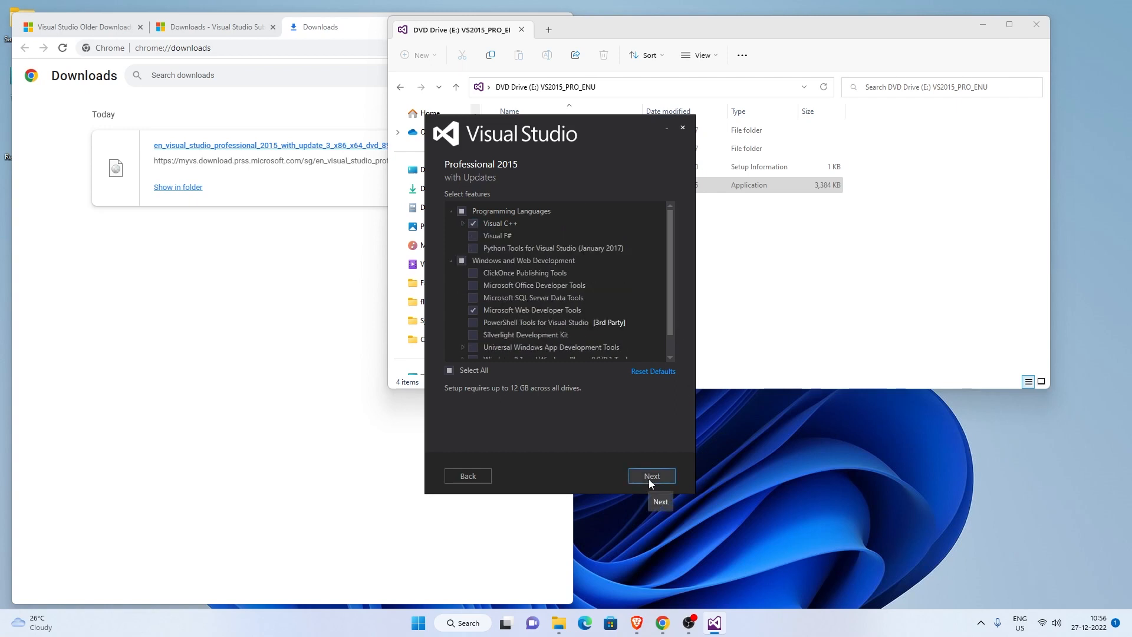
{"action": "left_click", "coordinate": [651, 475]}
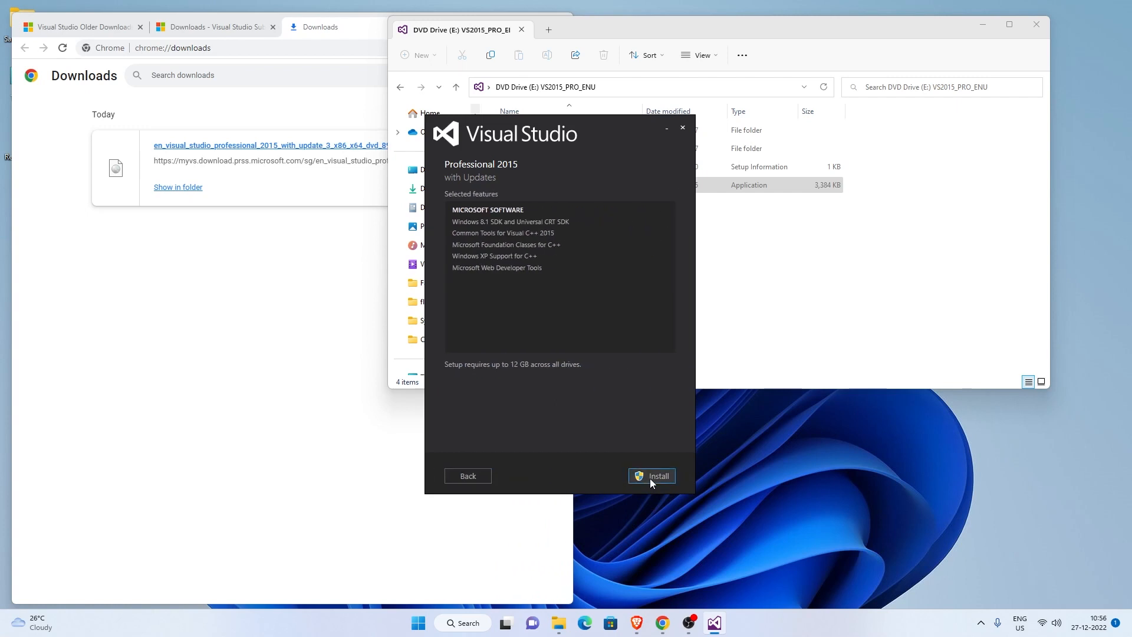
{"action": "mouse_move", "coordinate": [651, 475]}
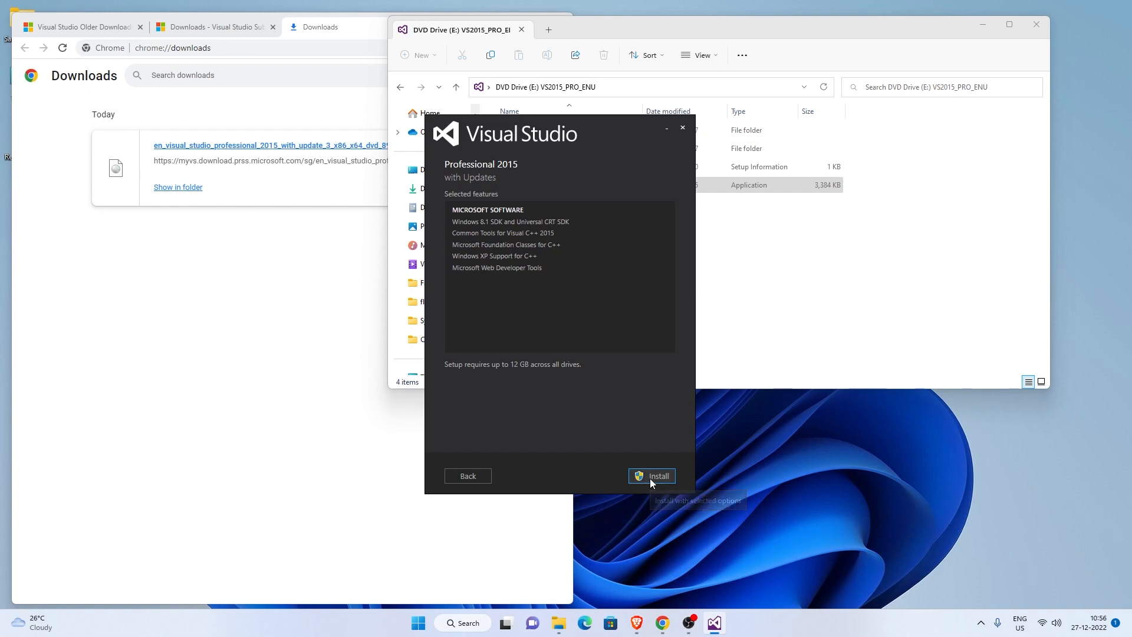
{"action": "left_click", "coordinate": [650, 475]}
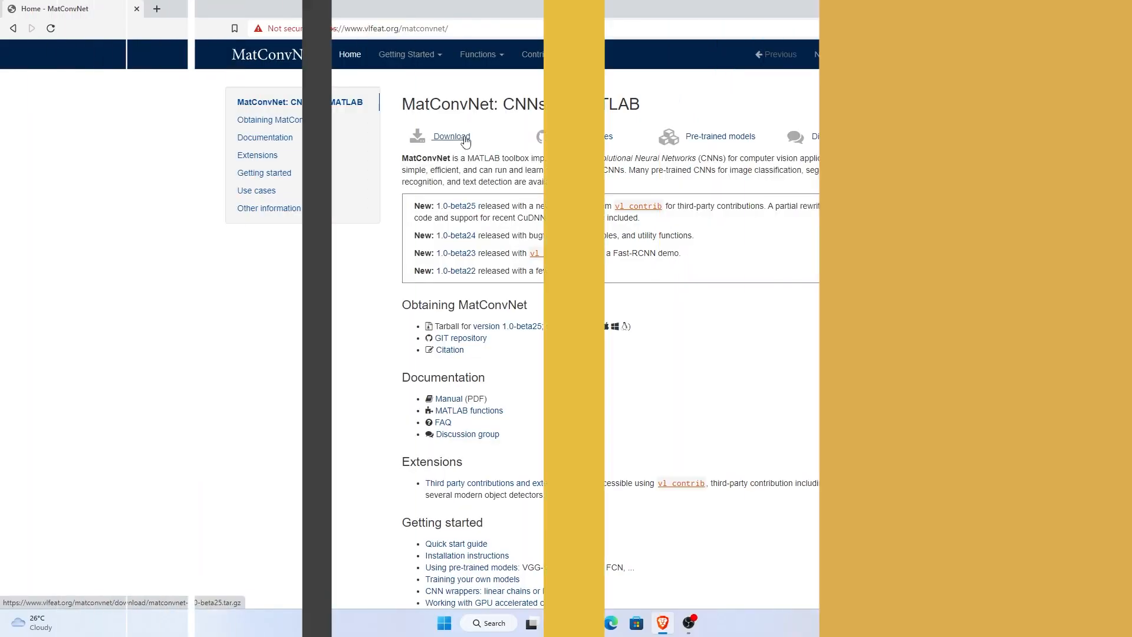
Save the matconvnet-1.0-beta25 tarball to Downloads.
{"action": "left_click", "coordinate": [450, 136]}
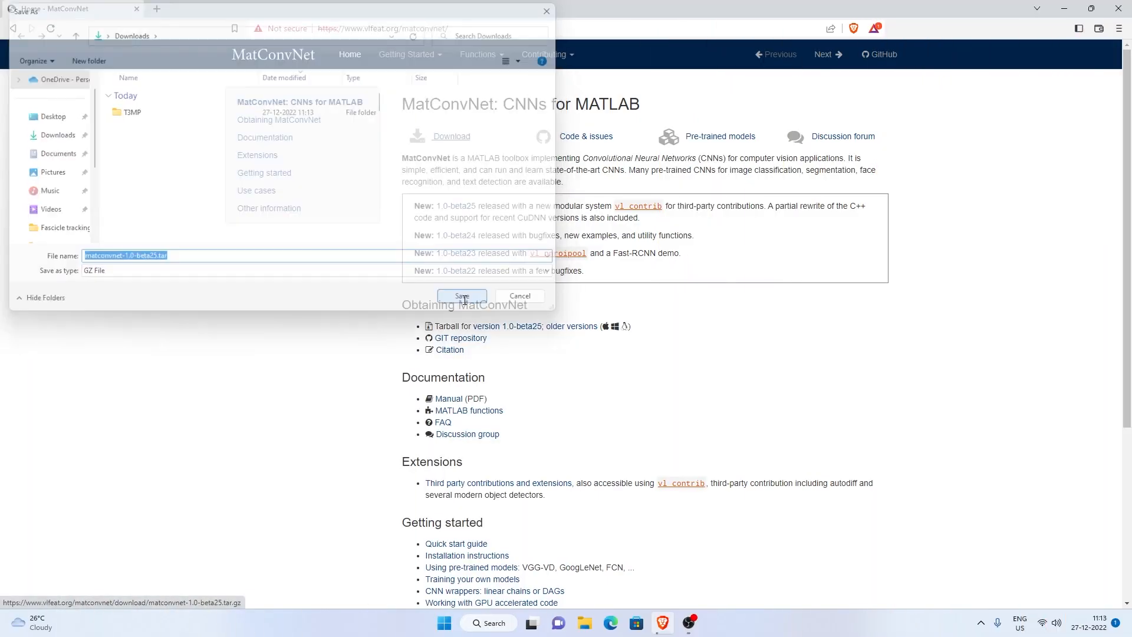
{"action": "left_click", "coordinate": [461, 296]}
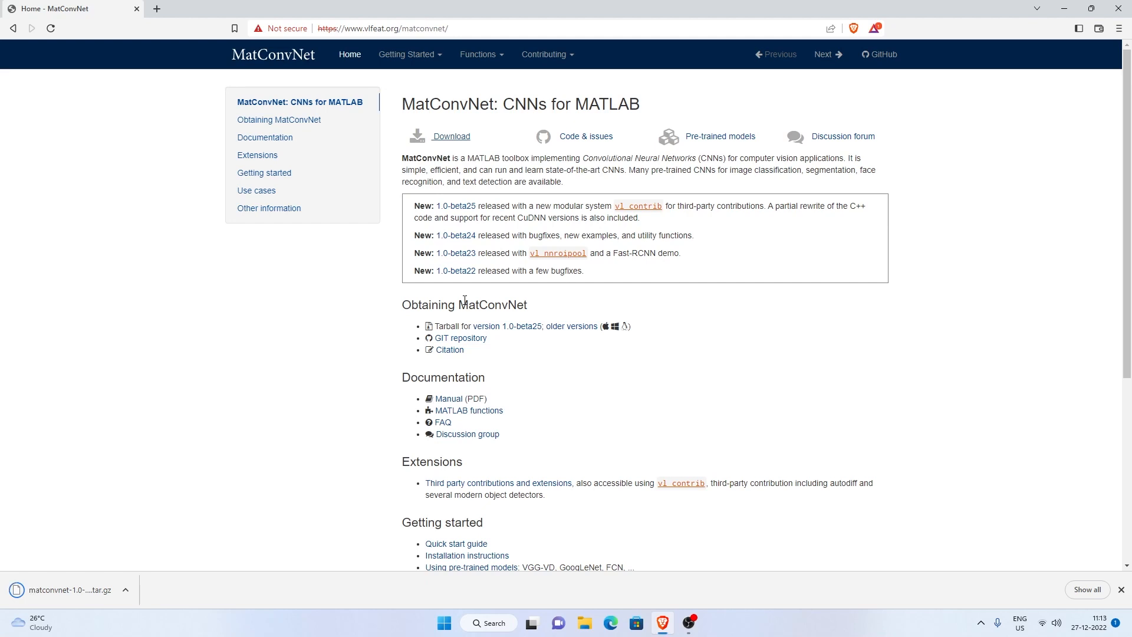
{"action": "mouse_move", "coordinate": [463, 327]}
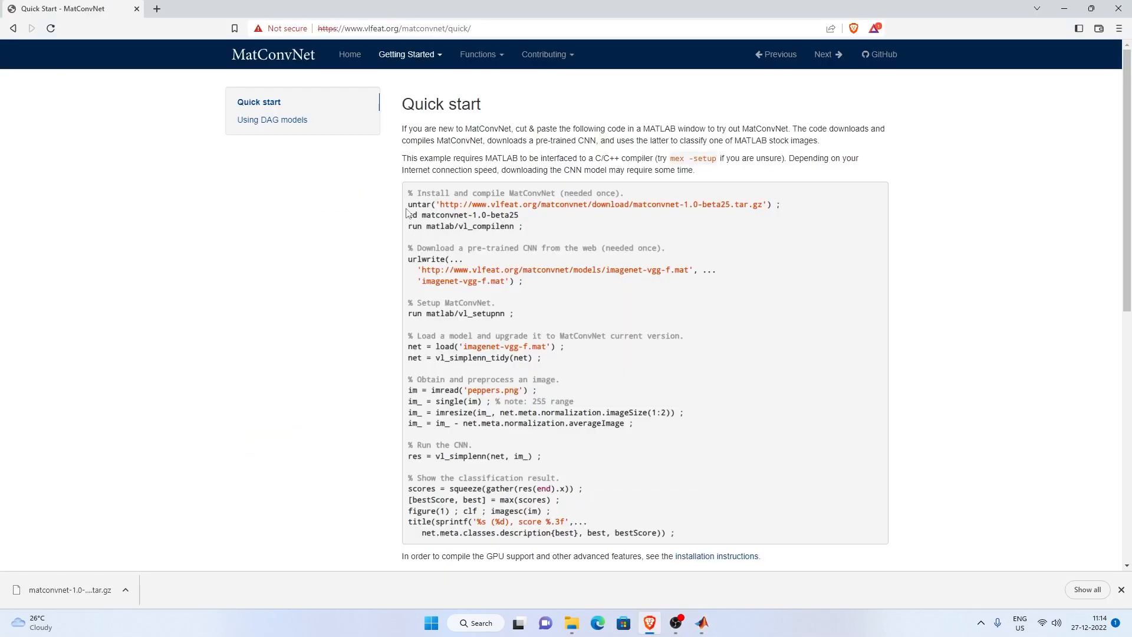
Run the untar command for matconvnet-1.0-beta25 in MATLAB and grab the mex -setup C++ line.
{"action": "left_click_drag", "start_coordinate": [408, 204], "coordinate": [776, 204]}
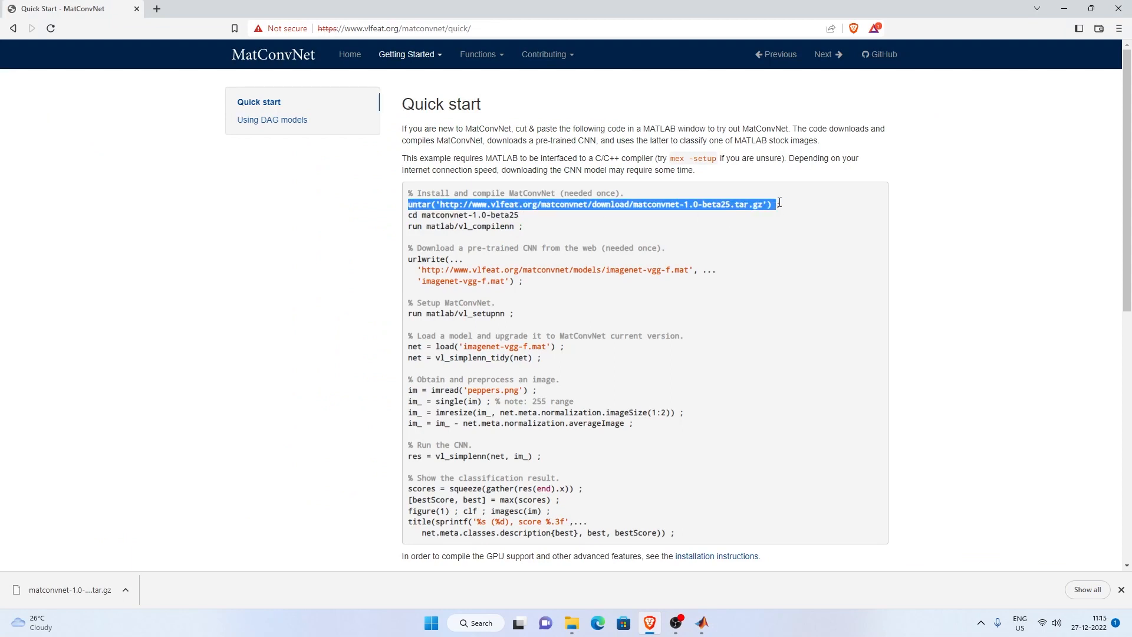
{"action": "left_click", "coordinate": [699, 629]}
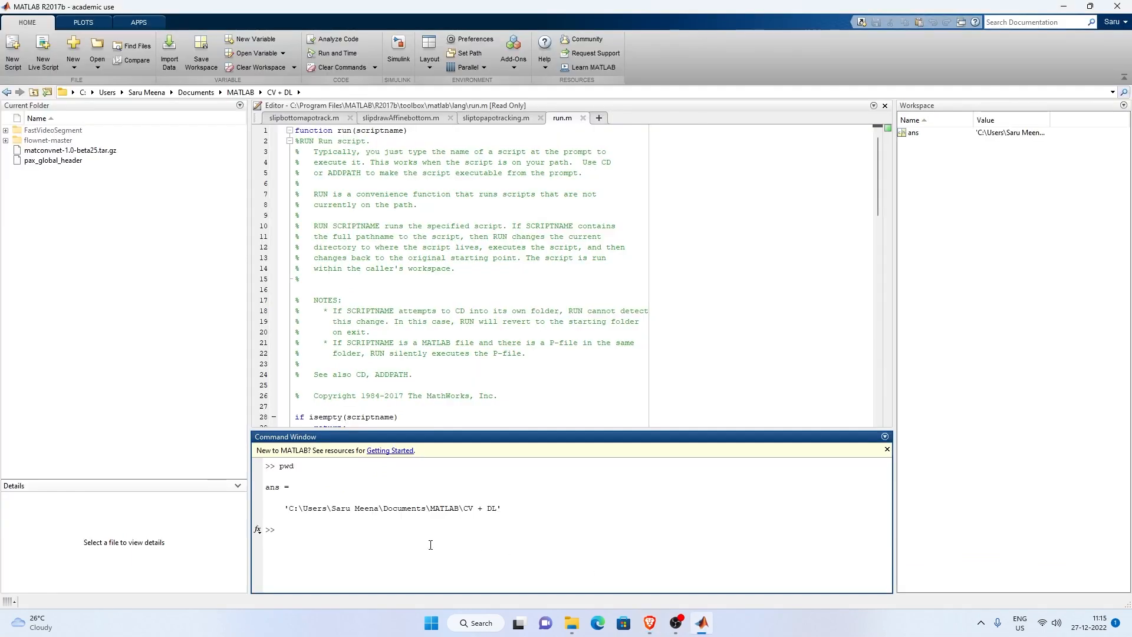
{"action": "type", "text": "untar('http://www.vlfeat.org/matconvnet/download/matconvnet-1.0-beta25.tar.gz') ;"}
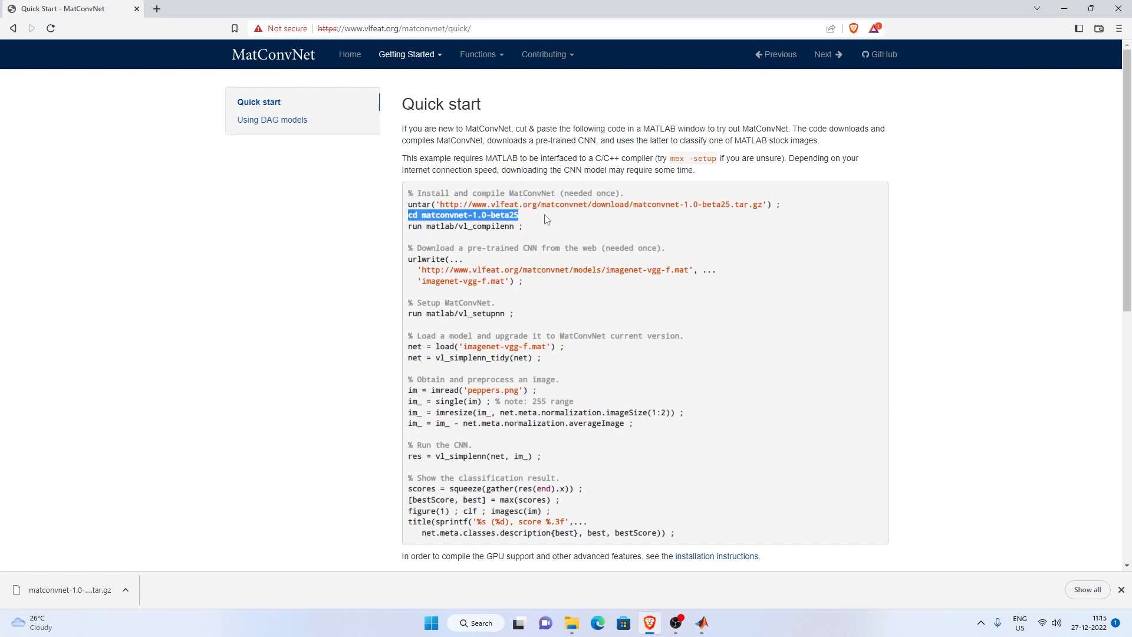
{"action": "mouse_move", "coordinate": [675, 623]}
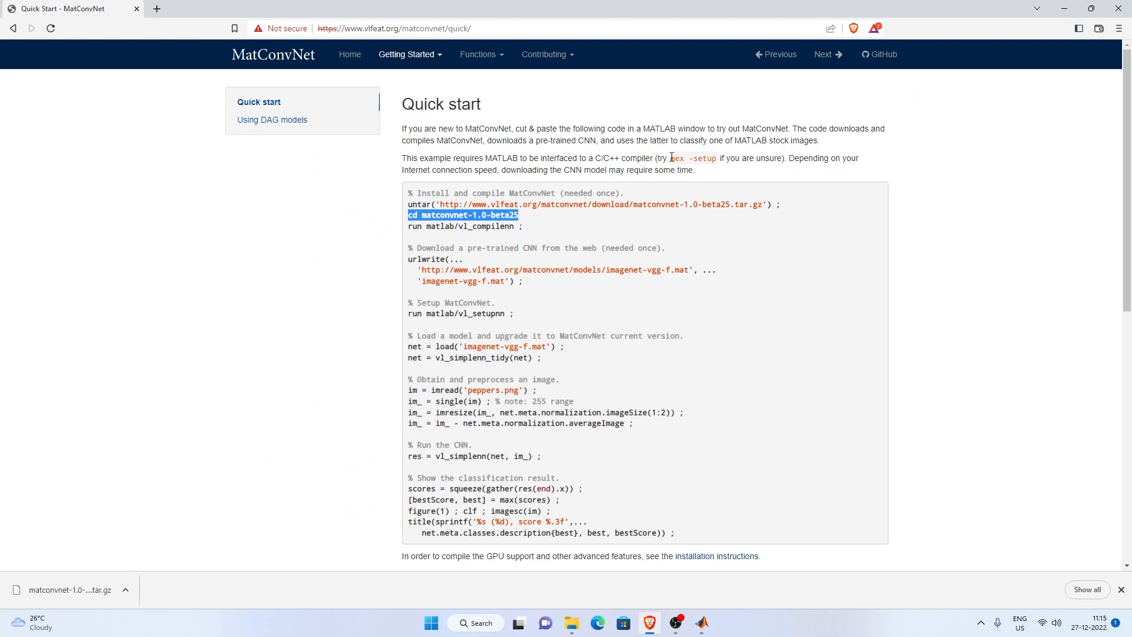
{"action": "double_click", "coordinate": [694, 158]}
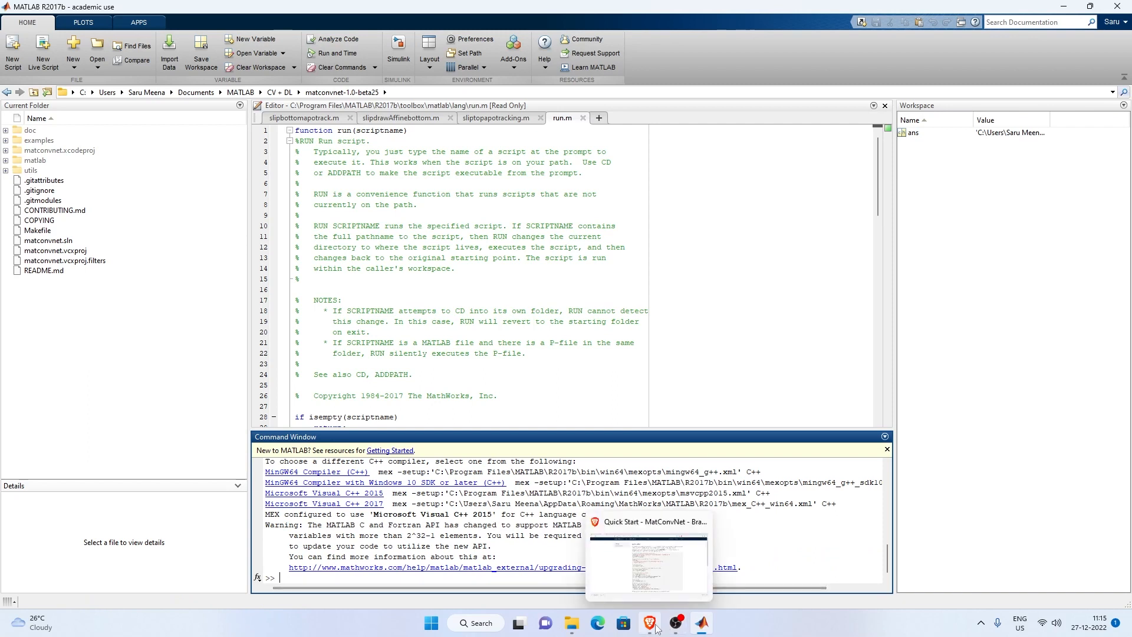
Run matlab/vl_compilenn from the quick start page so MatConvNet's MEX builds complete successfully.
{"action": "left_click", "coordinate": [649, 623]}
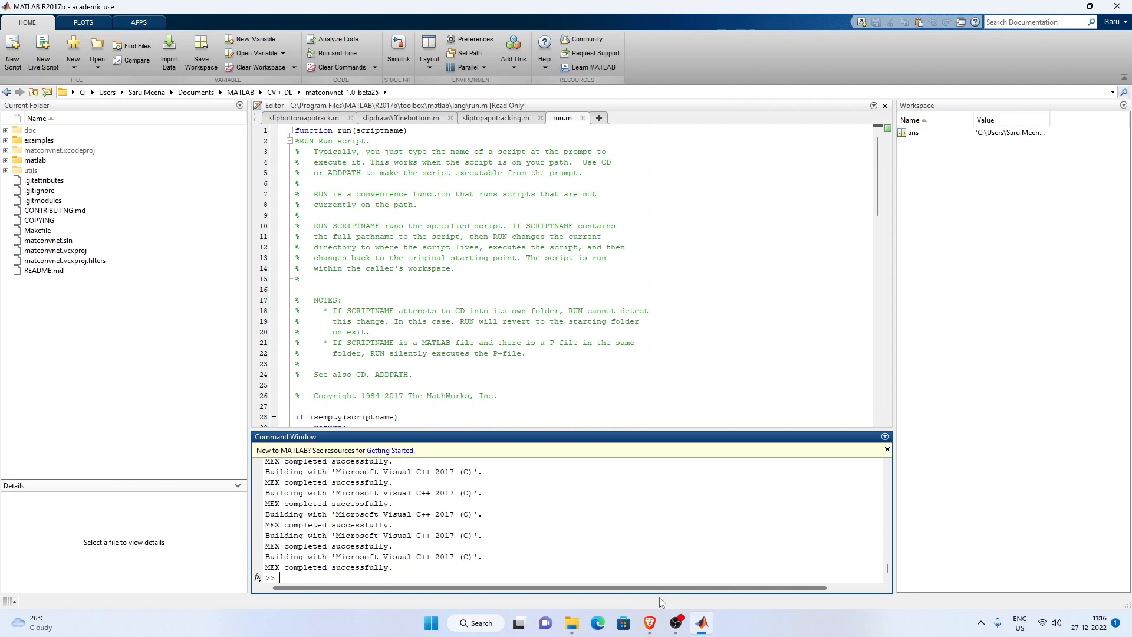
{"action": "left_click", "coordinate": [597, 623]}
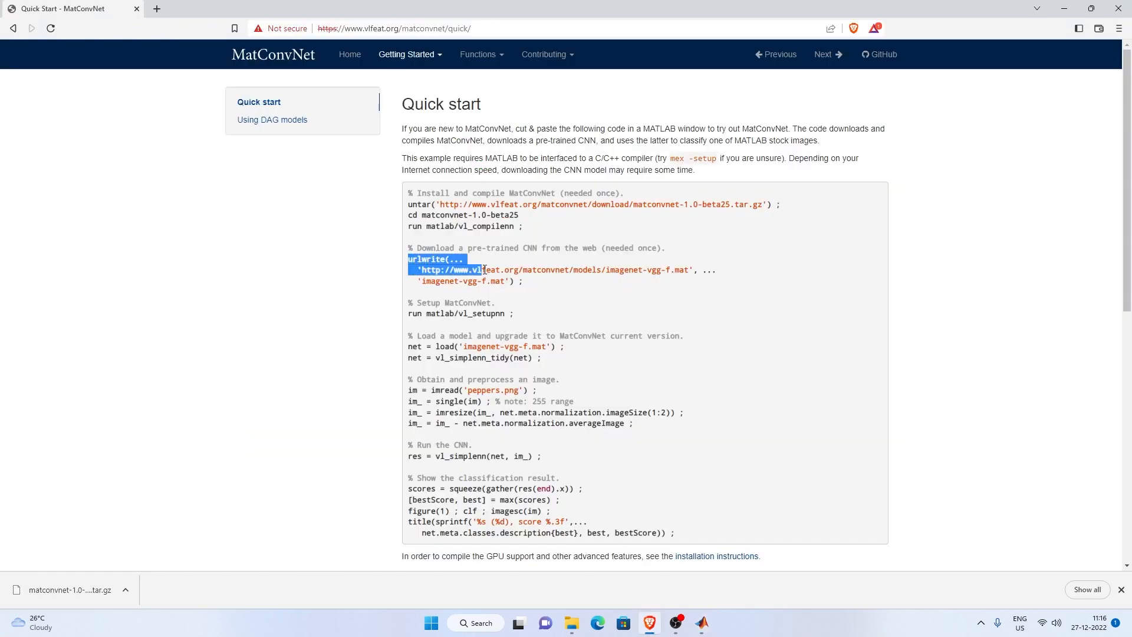
Copy the urlwrite command for imagenet-vgg-f and bring it into MATLAB.
{"action": "left_click_drag", "start_coordinate": [480, 269], "coordinate": [524, 281]}
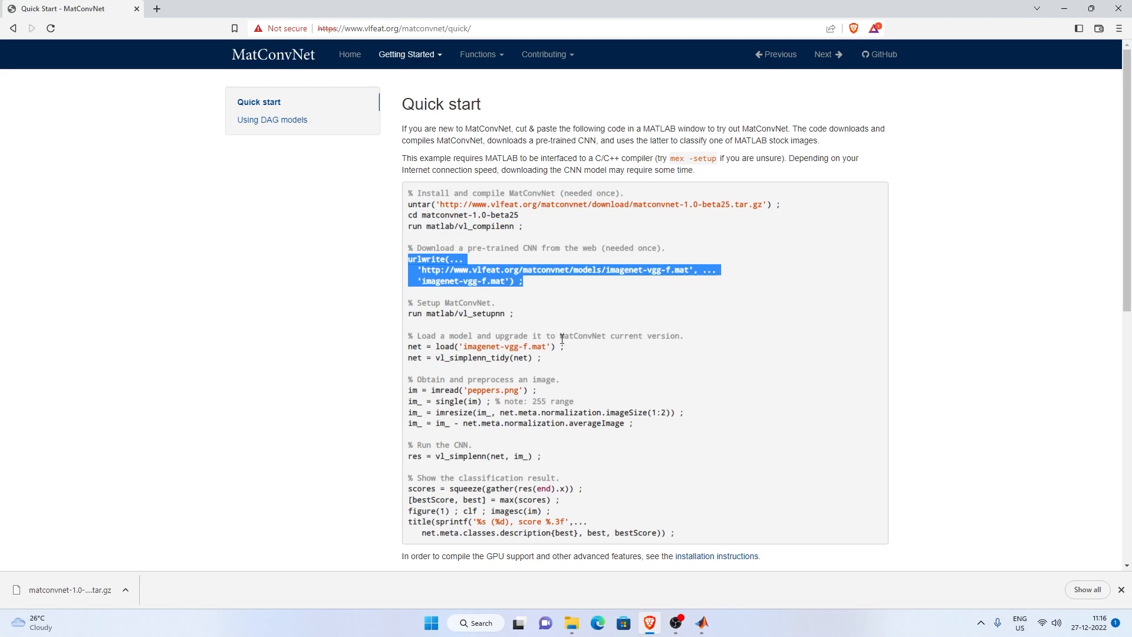
{"action": "left_click", "coordinate": [700, 623]}
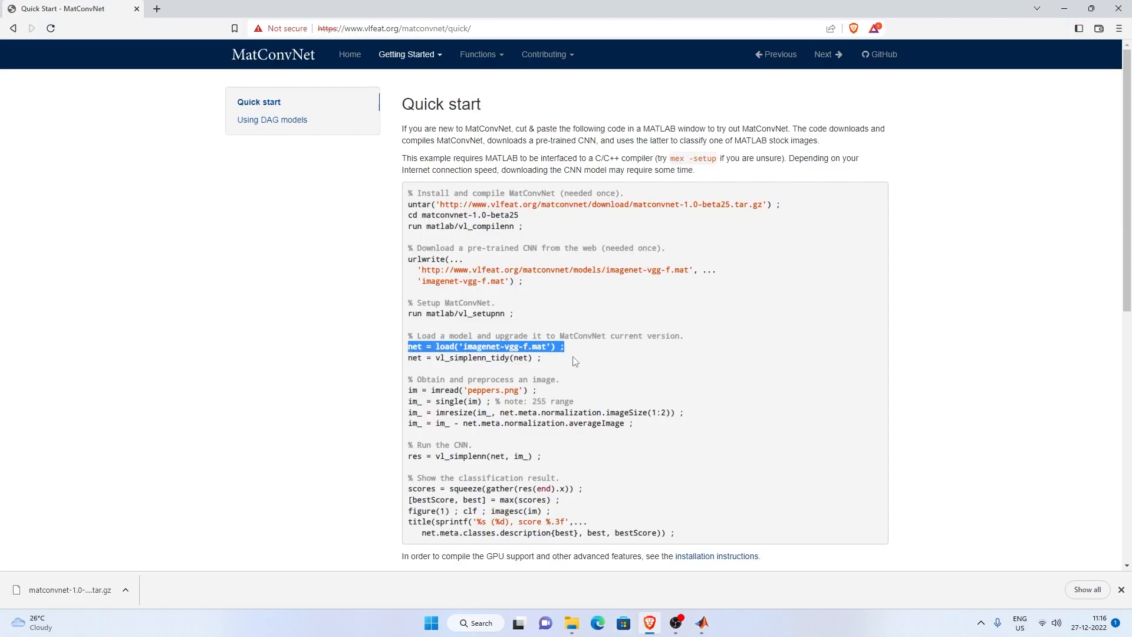
{"action": "mouse_move", "coordinate": [701, 623]}
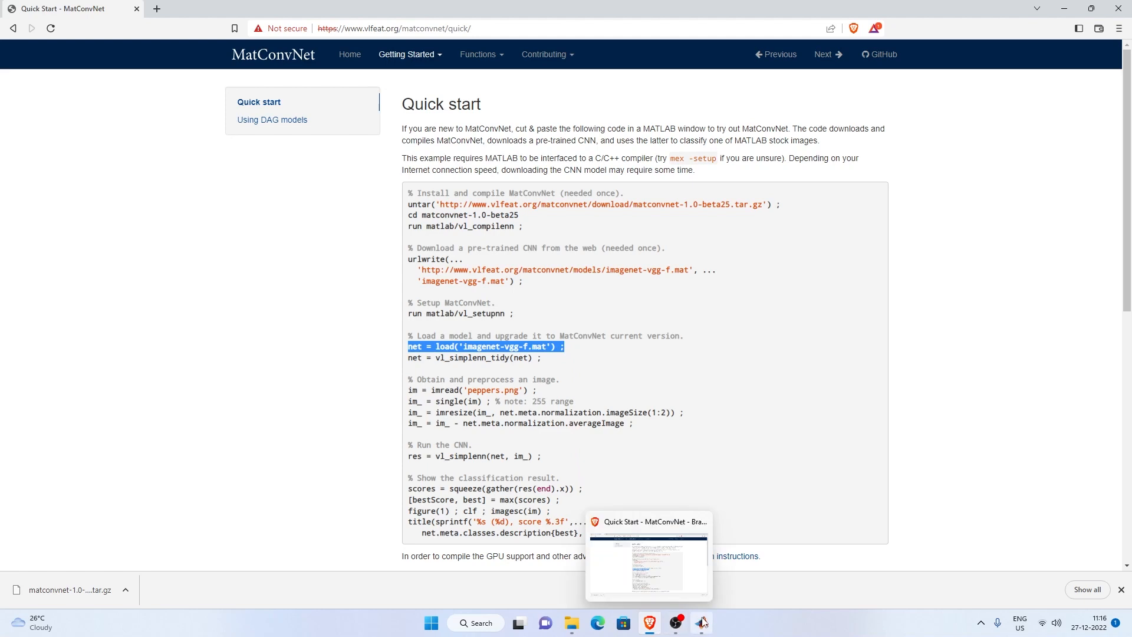